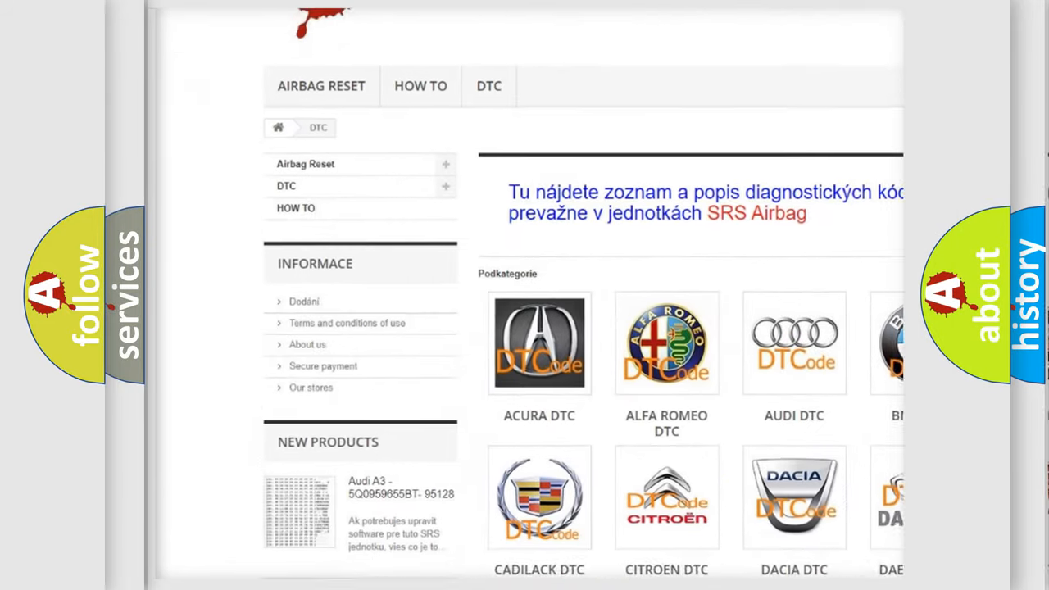
# - Scroll the DTC website from the car-brand grid down to the B diagnostic code listing
pyautogui.scroll(-3)
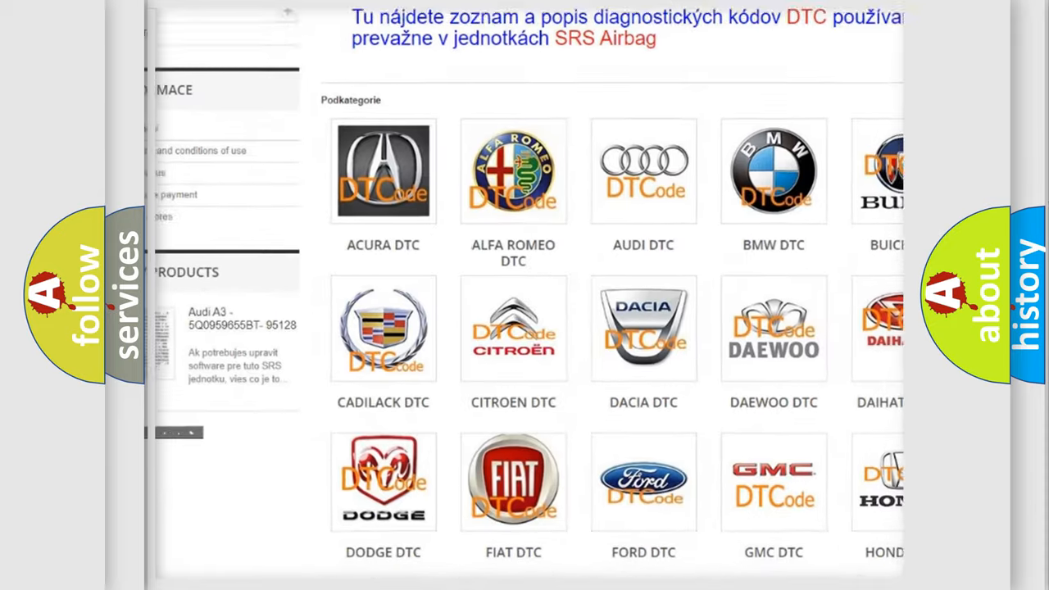
pyautogui.scroll(-3)
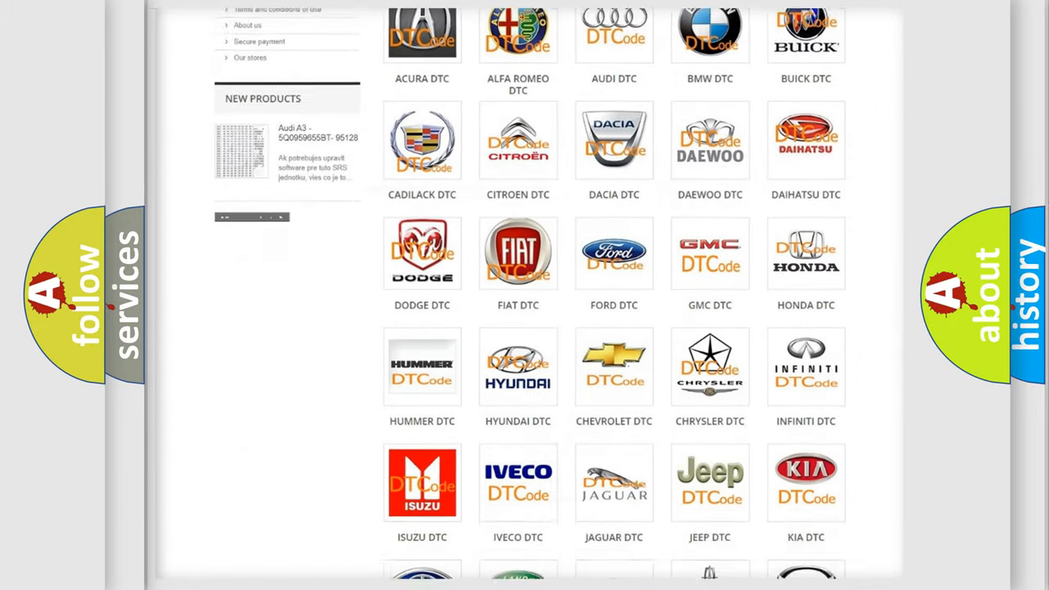
pyautogui.scroll(-3)
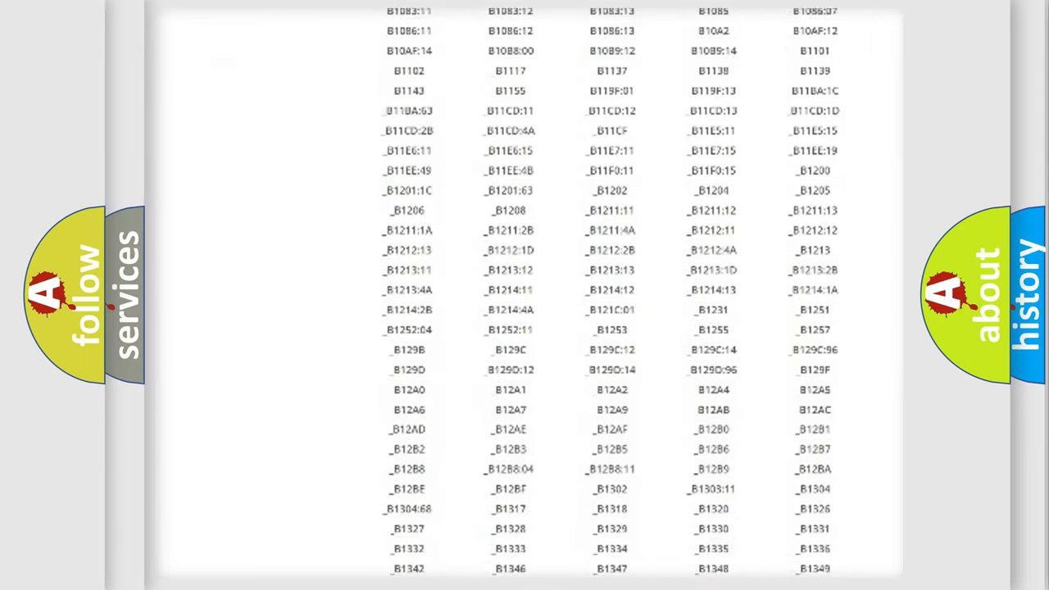
pyautogui.scroll(-3)
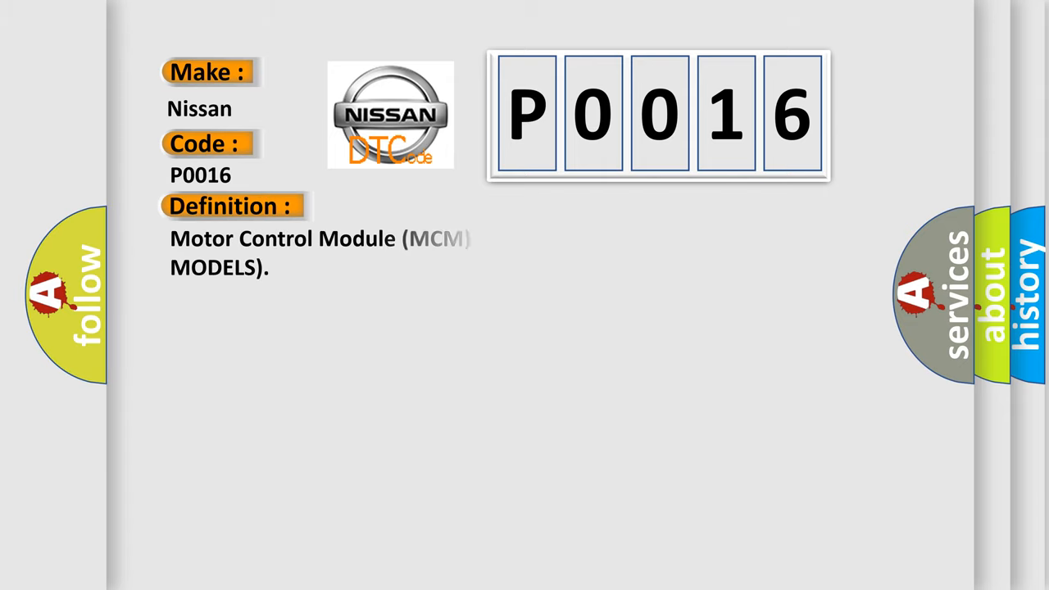
# - Reveal the P0016 description text covering poor PCM/MCM connections and DLC troubleshooting
pyautogui.click(427, 206)
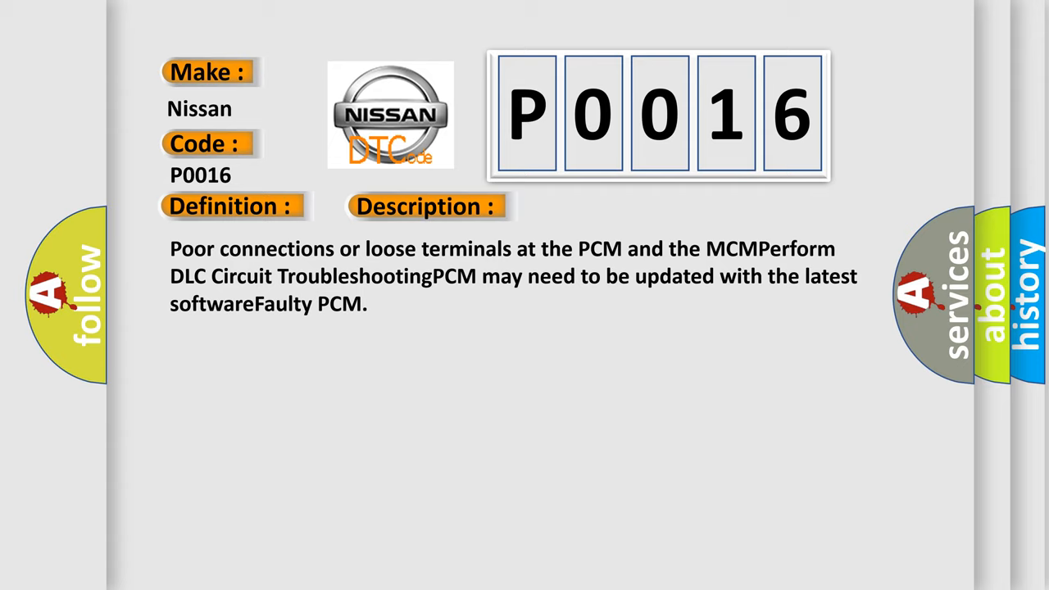